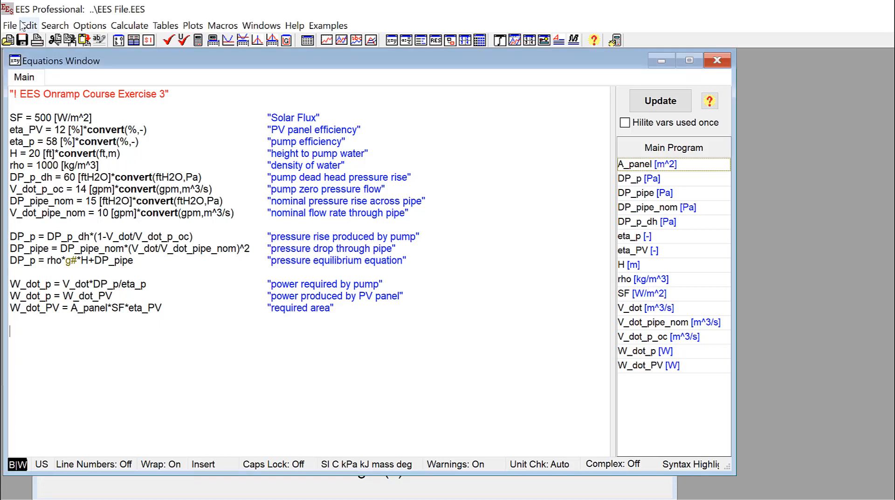
Bring up the File menu to reach the printing and page setup commands
{"action": "left_click", "coordinate": [9, 25]}
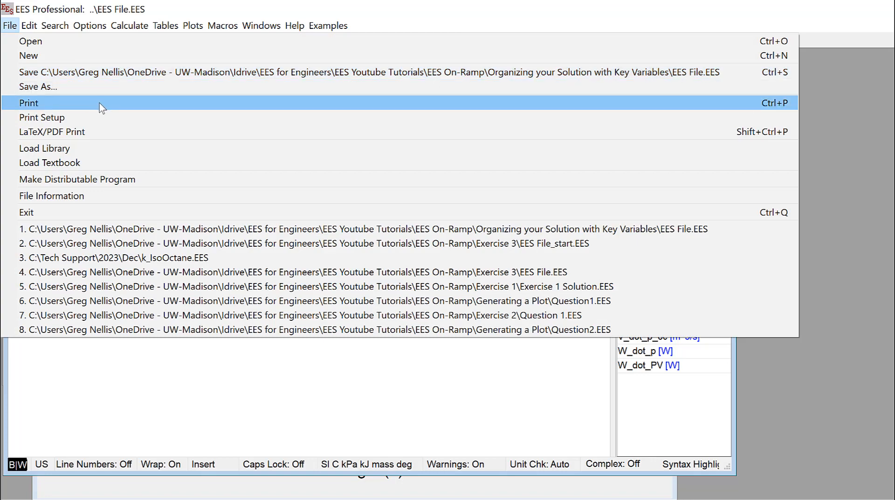
Bring up the Print dialog set to Microsoft Print to PDF with equations, solution, tables and plots checked
{"action": "left_click", "coordinate": [29, 102]}
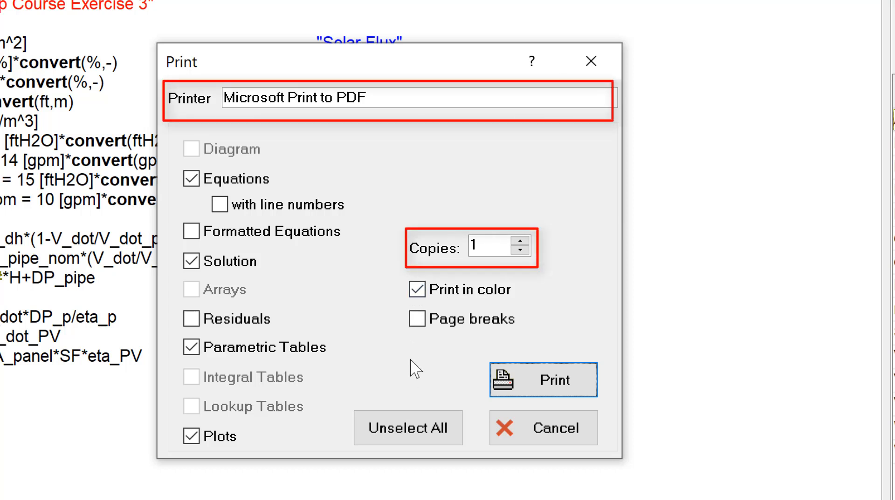
{"action": "mouse_move", "coordinate": [417, 342]}
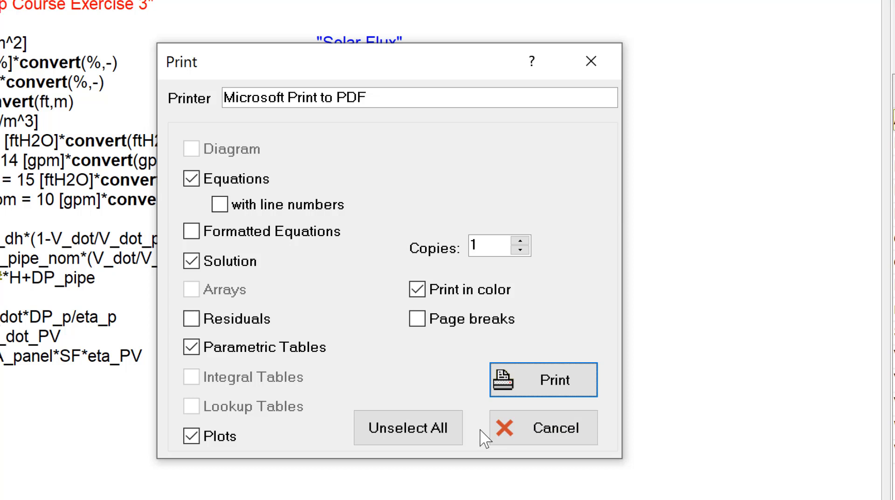
{"action": "mouse_move", "coordinate": [339, 329]}
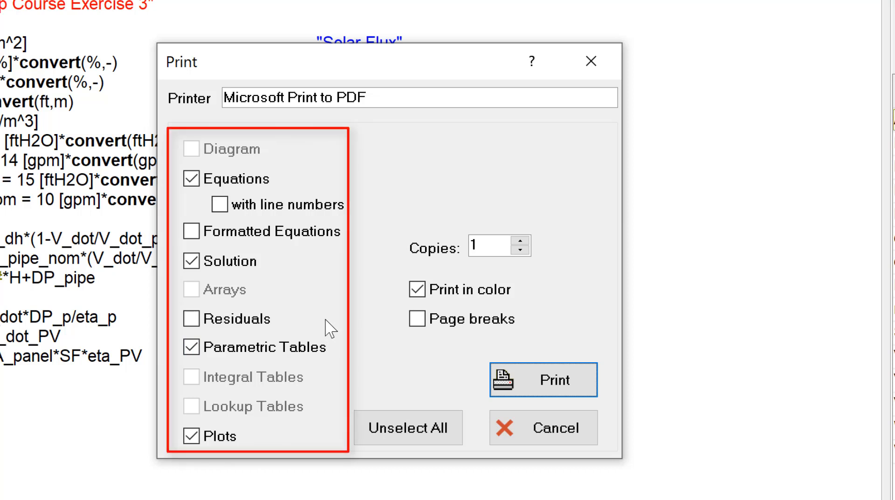
Select only Plot 1 for printing, leaving Plot 1 (copy) out of the printout
{"action": "left_click", "coordinate": [190, 318]}
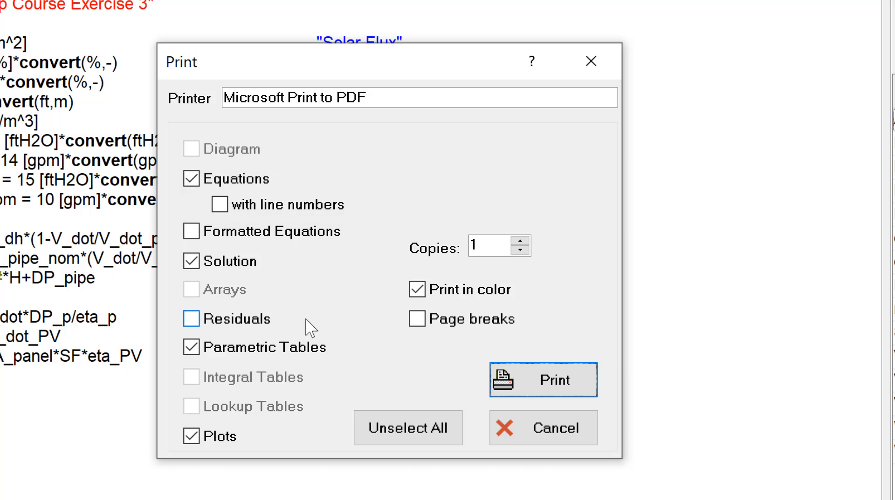
{"action": "mouse_move", "coordinate": [269, 328]}
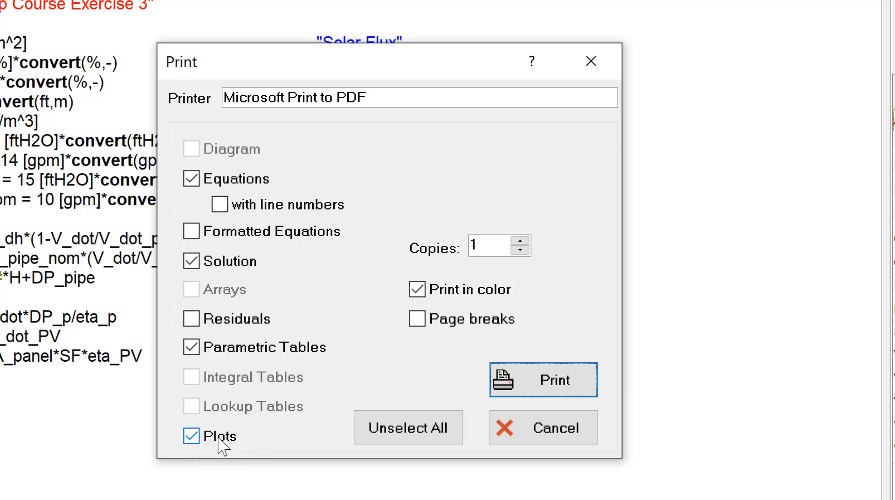
{"action": "mouse_move", "coordinate": [202, 449]}
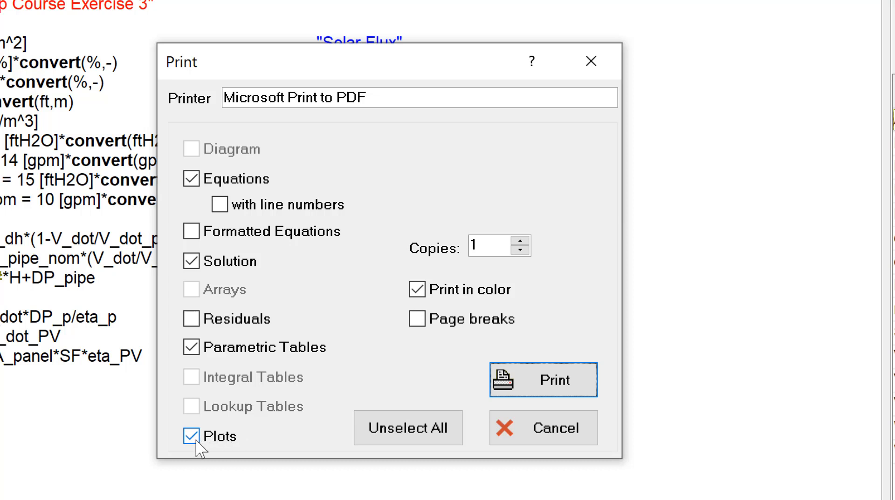
{"action": "mouse_move", "coordinate": [301, 450]}
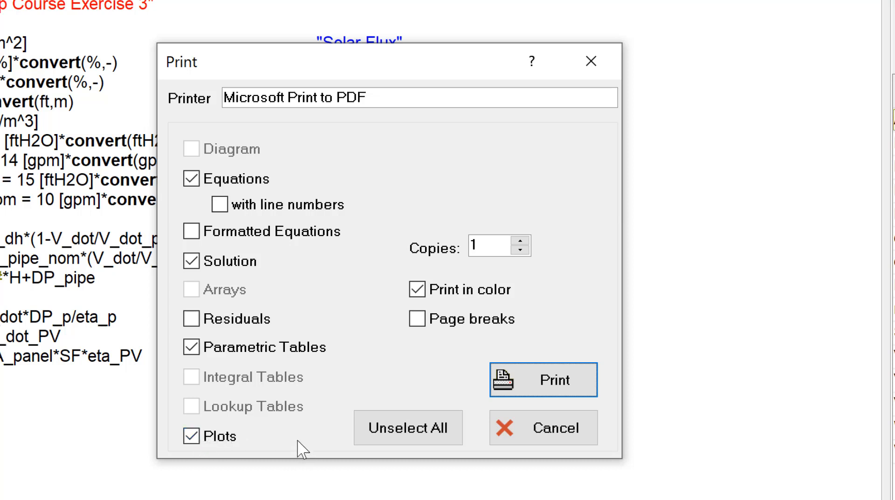
{"action": "left_click", "coordinate": [191, 435]}
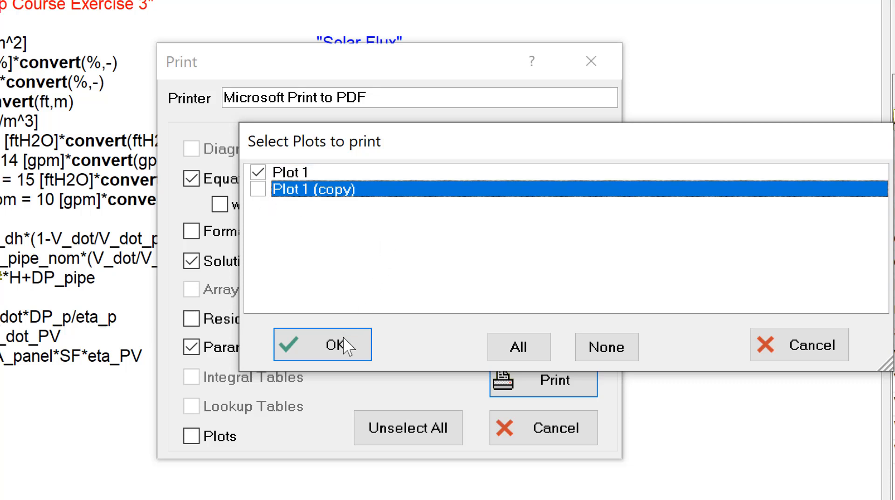
{"action": "left_click", "coordinate": [323, 344]}
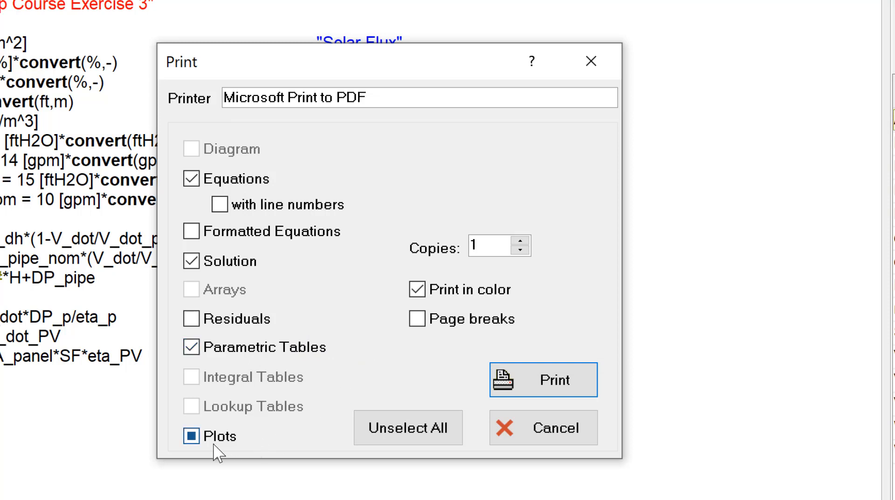
{"action": "mouse_move", "coordinate": [307, 436]}
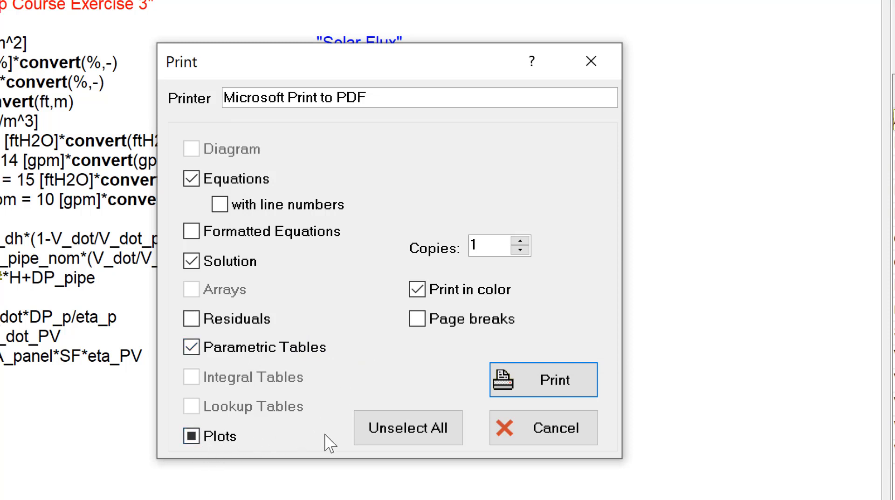
{"action": "left_click", "coordinate": [191, 436]}
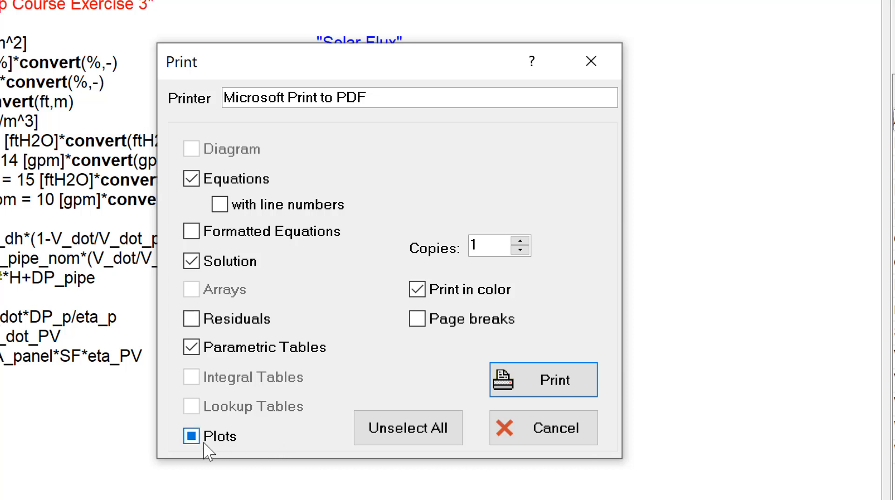
{"action": "left_click", "coordinate": [190, 437]}
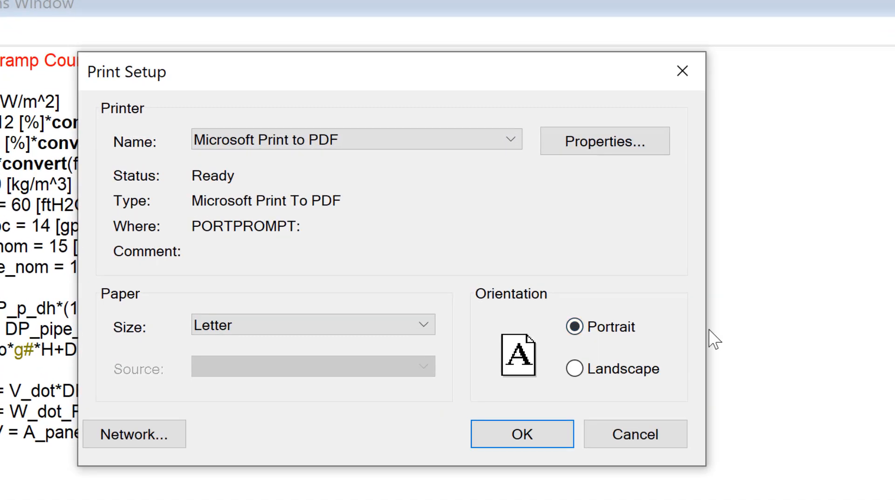
{"action": "mouse_move", "coordinate": [710, 339]}
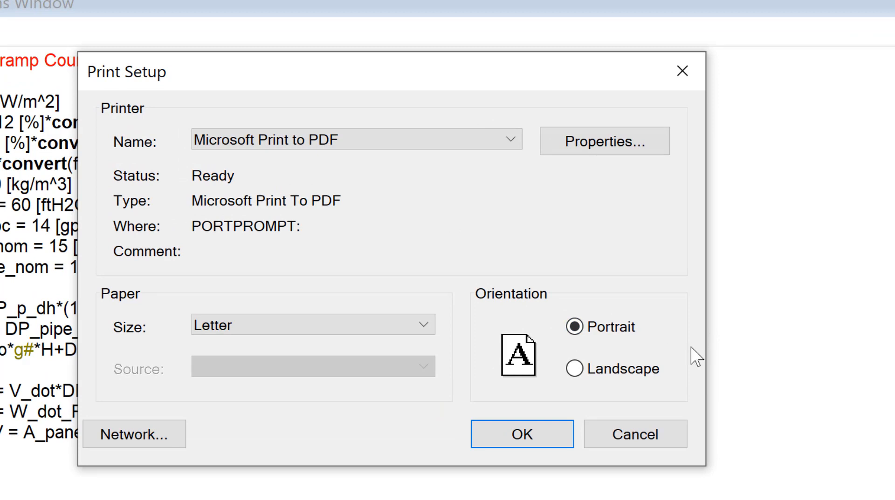
{"action": "mouse_move", "coordinate": [635, 434]}
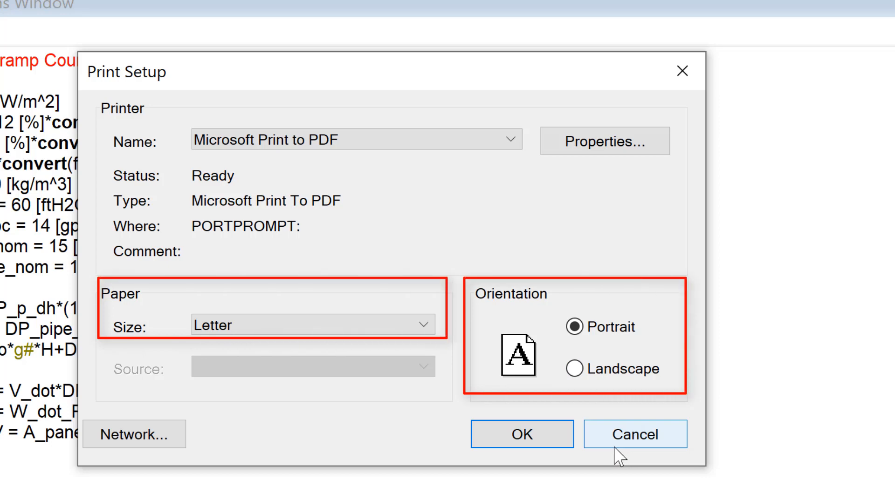
{"action": "mouse_move", "coordinate": [625, 446]}
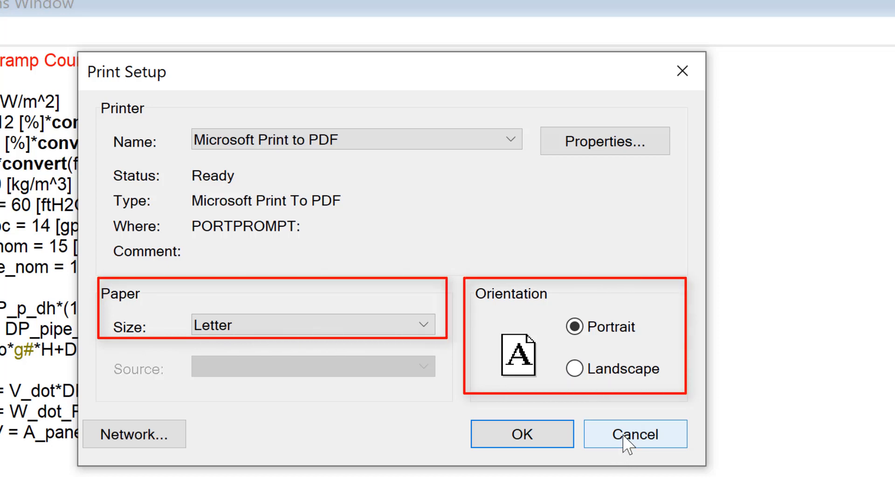
Dismiss page setup unchanged, keeping Letter paper in portrait for the PDF printer
{"action": "left_click", "coordinate": [634, 434]}
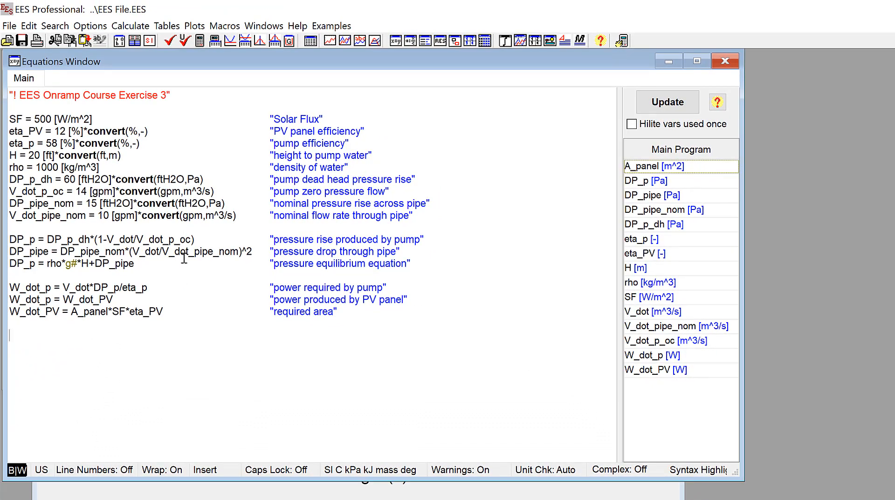
{"action": "left_click", "coordinate": [90, 26]}
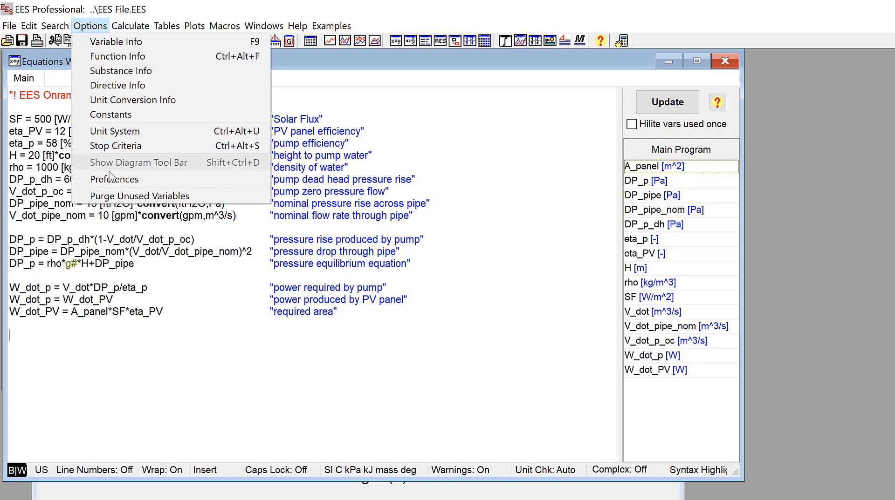
{"action": "left_click", "coordinate": [114, 178]}
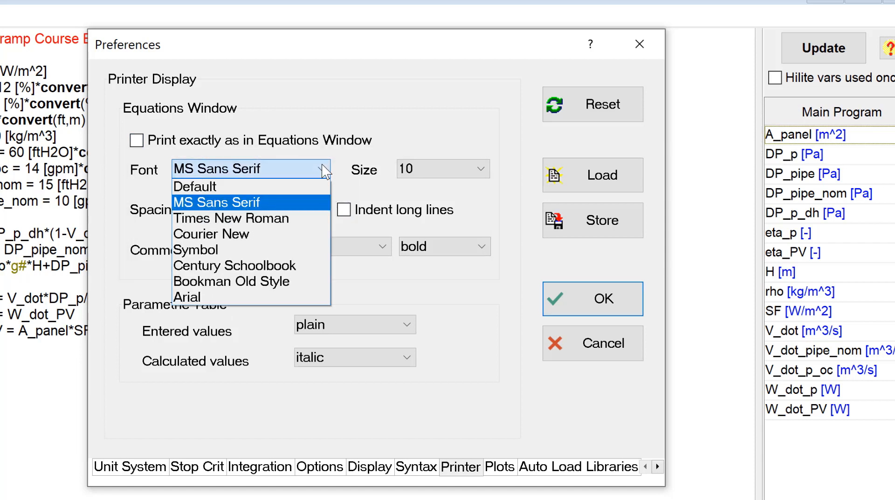
{"action": "mouse_move", "coordinate": [231, 218]}
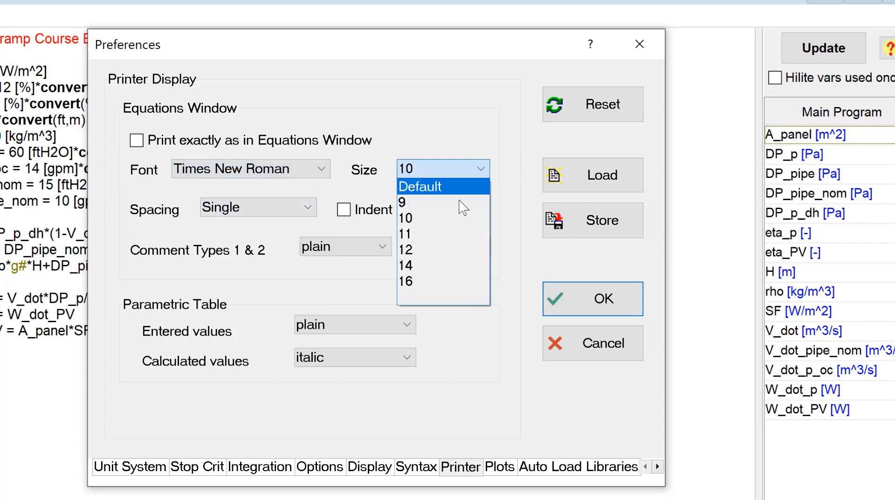
{"action": "left_click", "coordinate": [405, 250]}
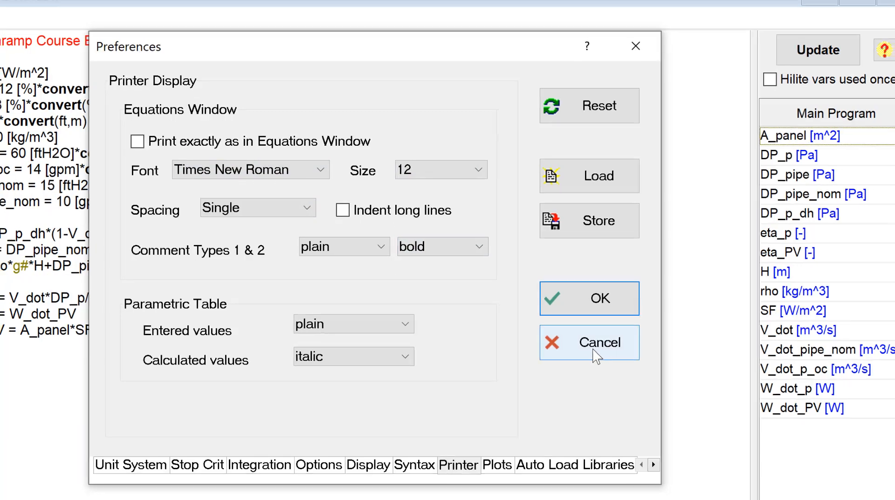
{"action": "left_click", "coordinate": [588, 342]}
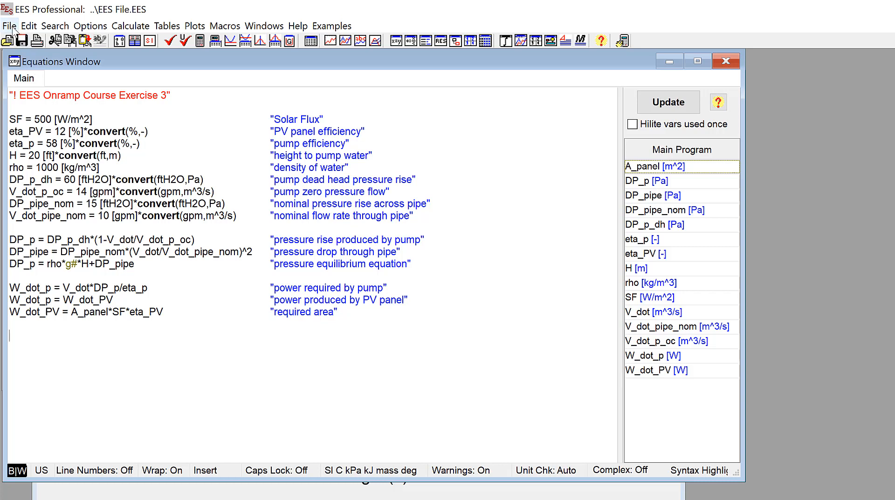
Reopen the Print dialog and keep Microsoft Print to PDF as the printer in Print Setup
{"action": "left_click", "coordinate": [9, 26]}
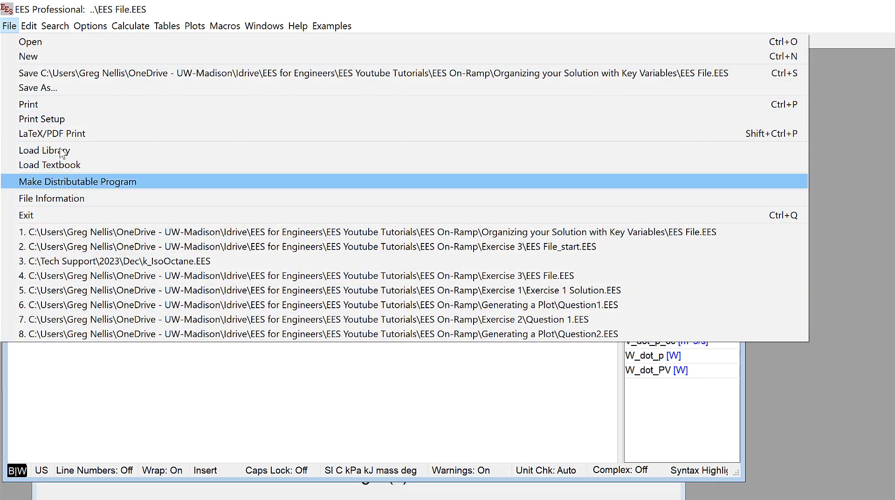
{"action": "left_click", "coordinate": [28, 104]}
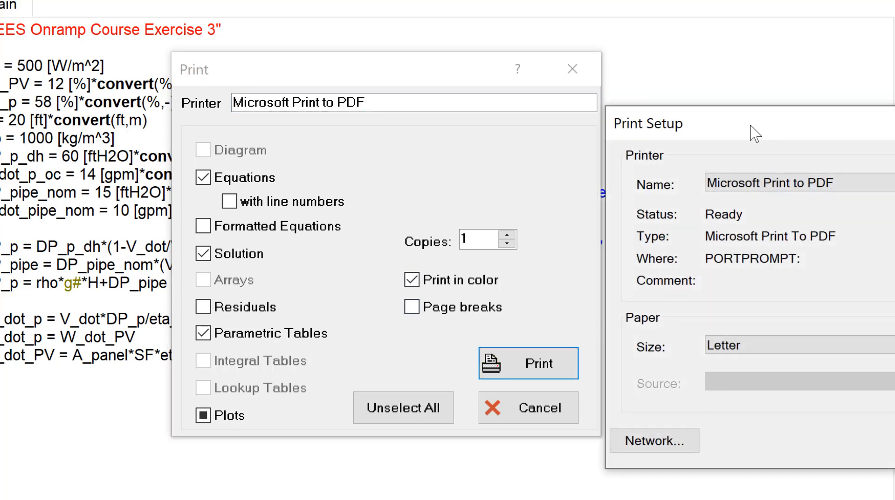
{"action": "left_click", "coordinate": [633, 143]}
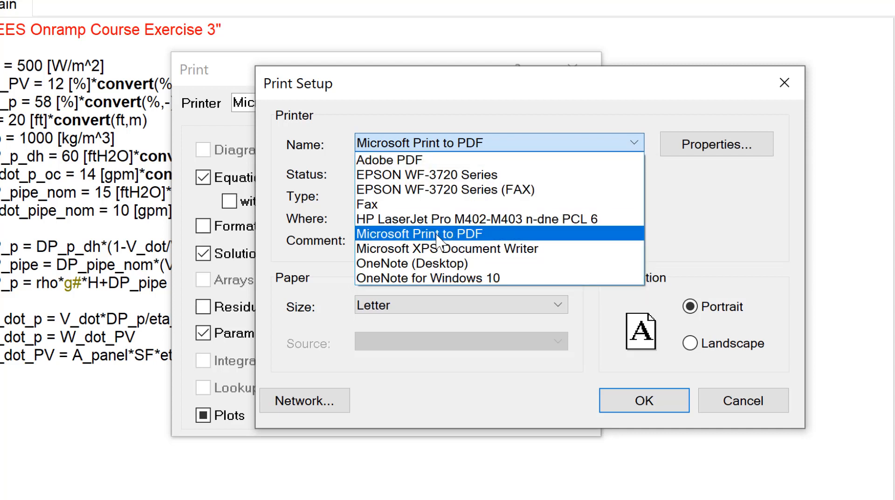
{"action": "left_click", "coordinate": [418, 234]}
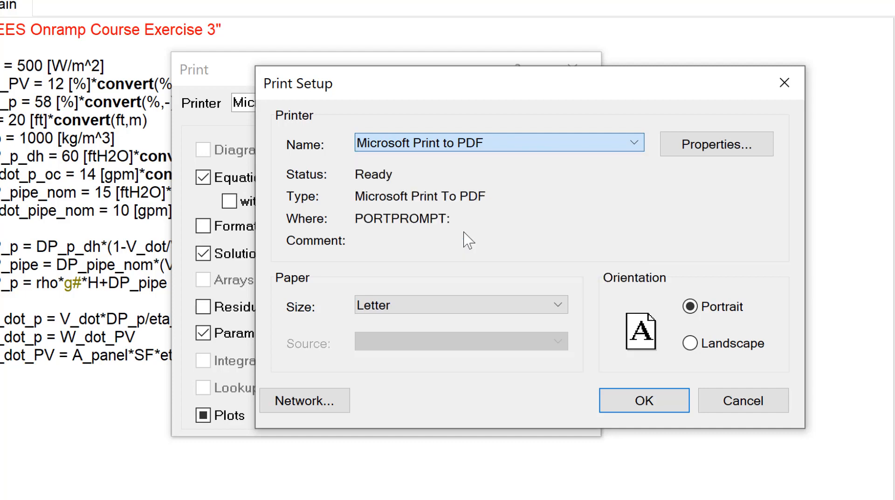
{"action": "left_click", "coordinate": [643, 400]}
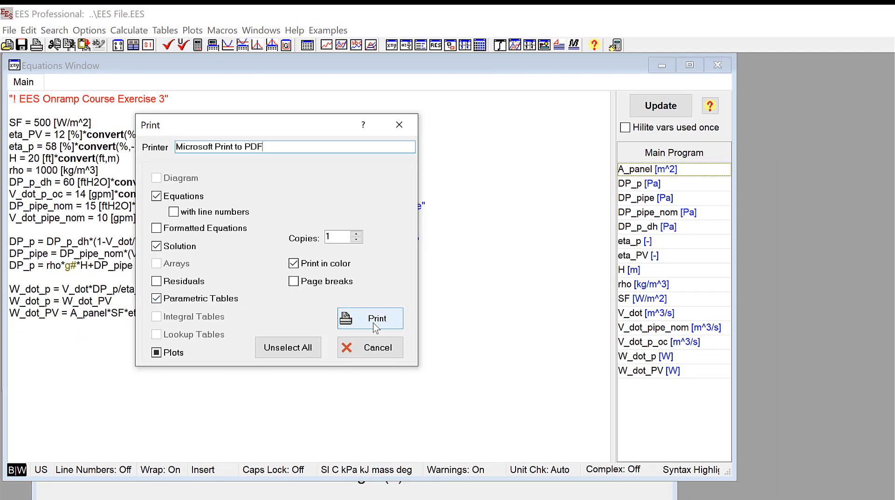
Print the chosen items and save the output as test.pdf
{"action": "left_click", "coordinate": [370, 319]}
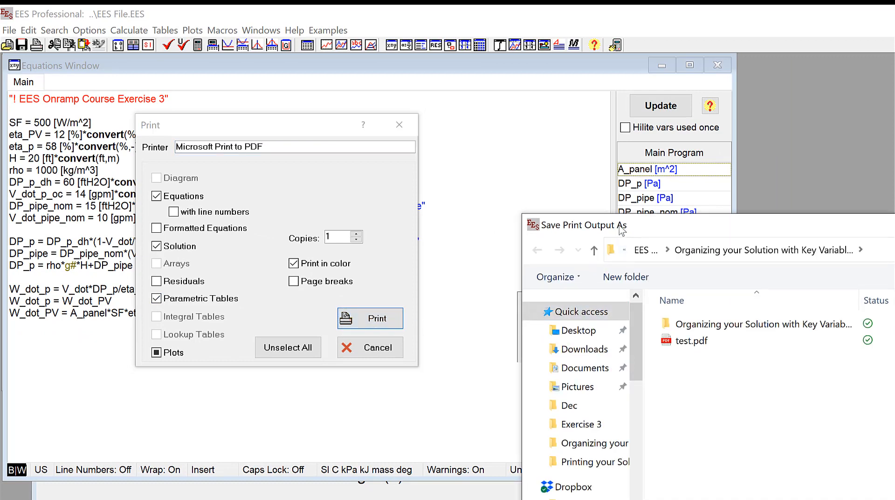
{"action": "left_click", "coordinate": [690, 341]}
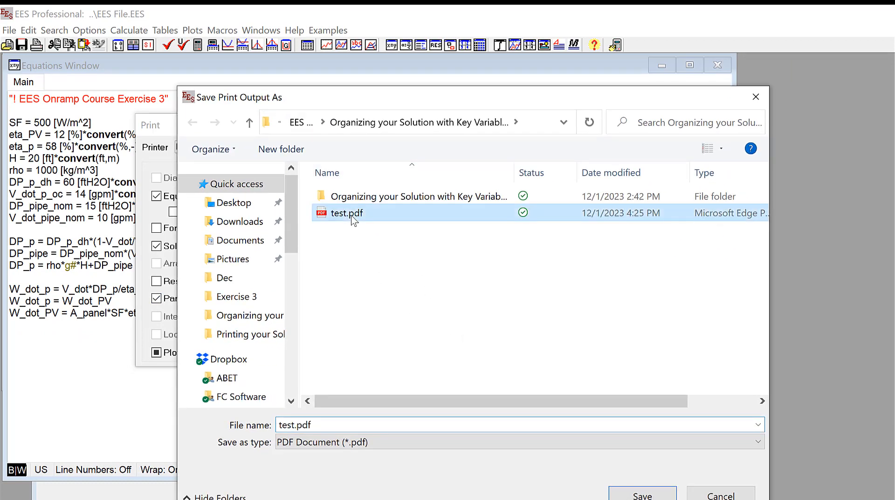
{"action": "left_click", "coordinate": [641, 493]}
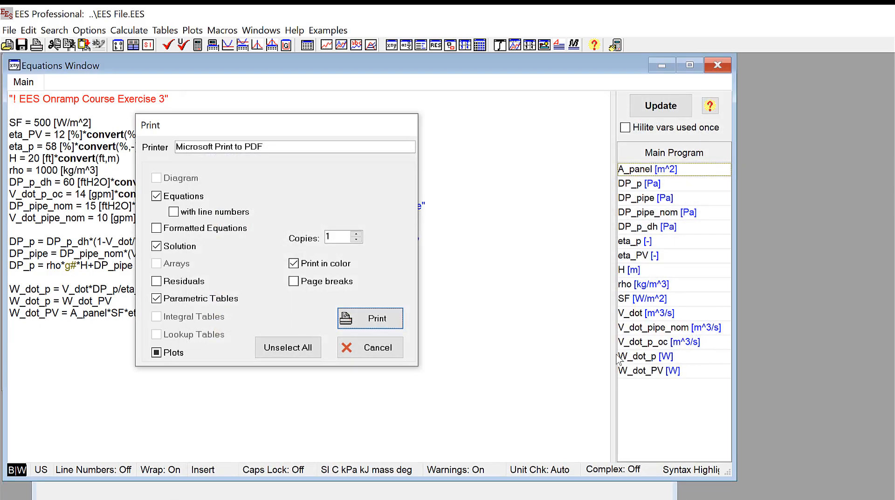
{"action": "left_click", "coordinate": [370, 319]}
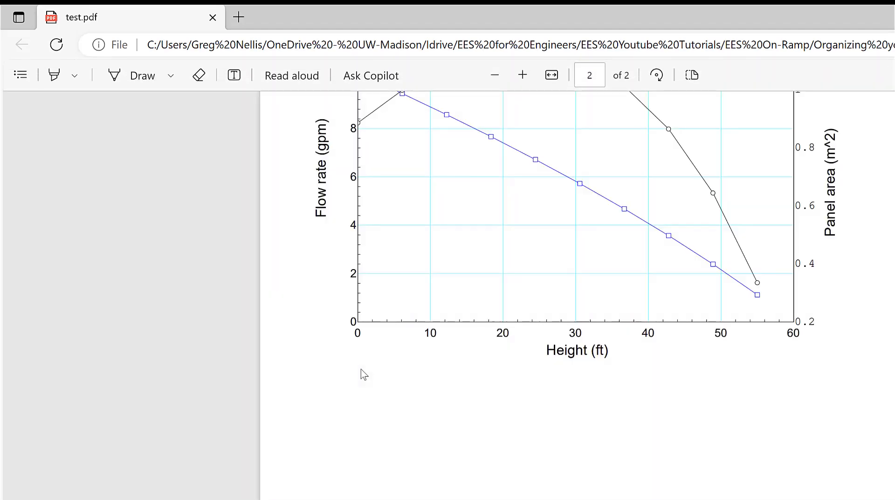
{"action": "scroll", "scroll_direction": "down", "scroll_amount": 3}
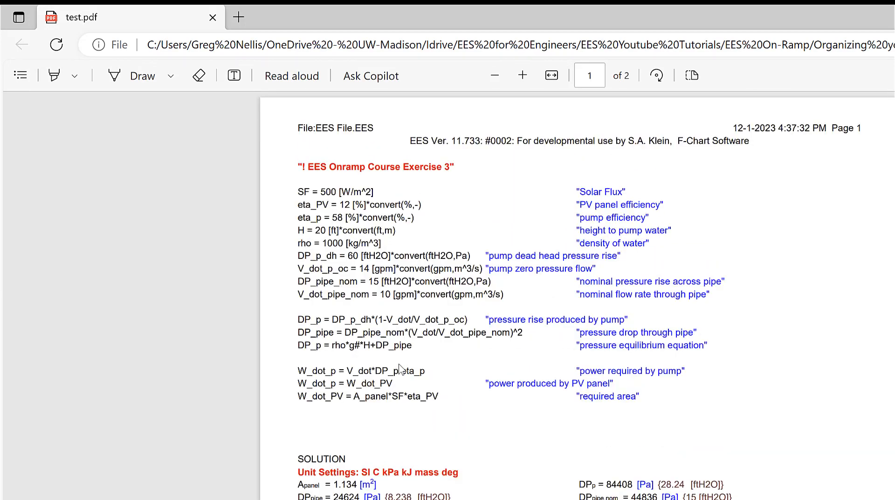
{"action": "scroll", "scroll_direction": "down", "scroll_amount": 3}
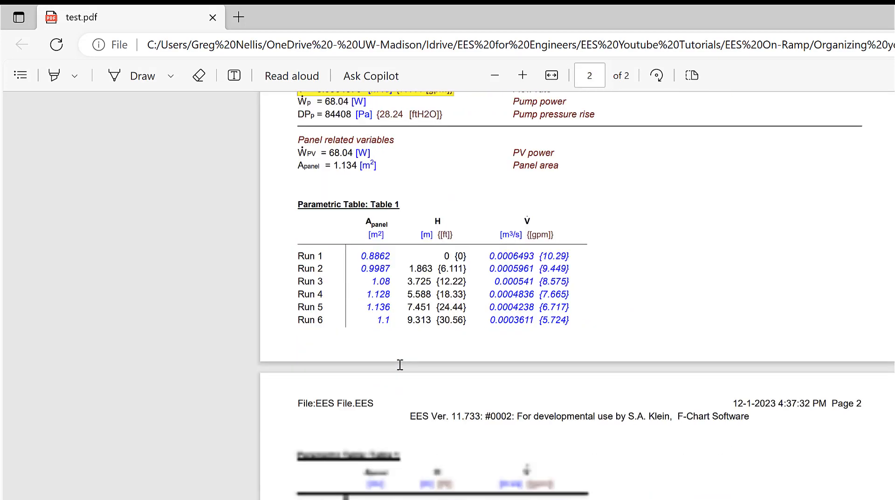